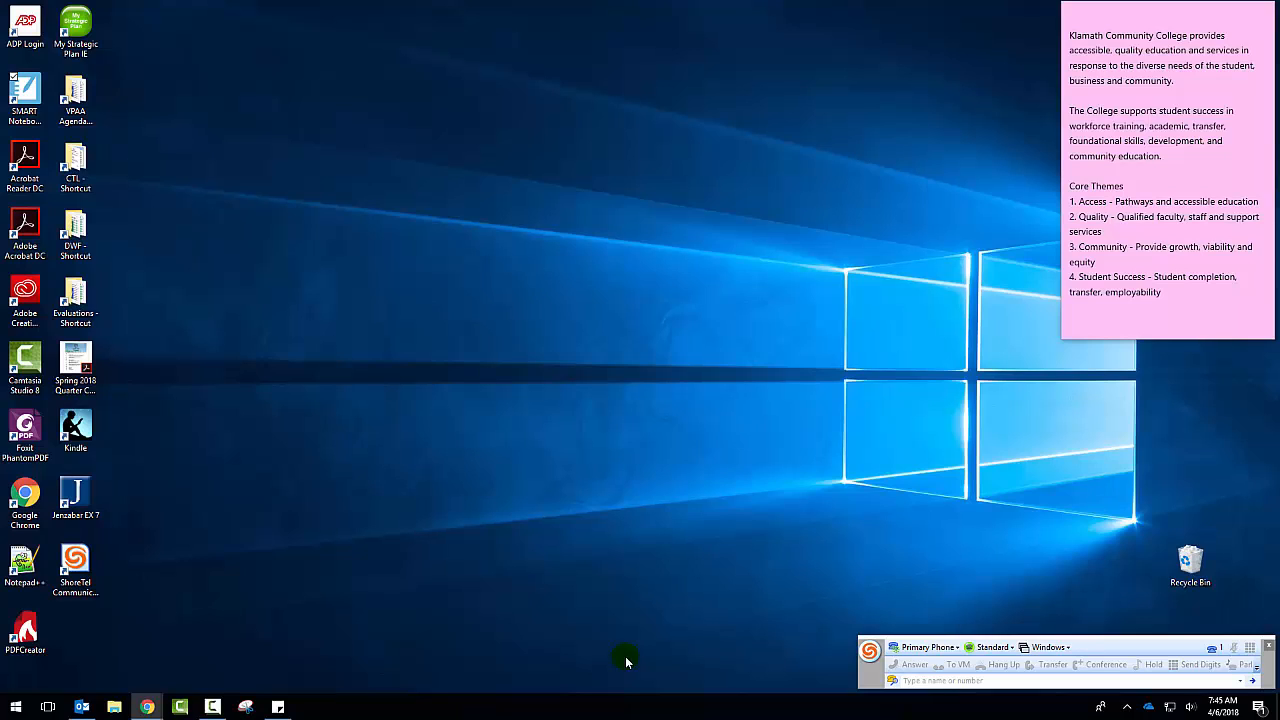
pyautogui.moveTo(305, 603)
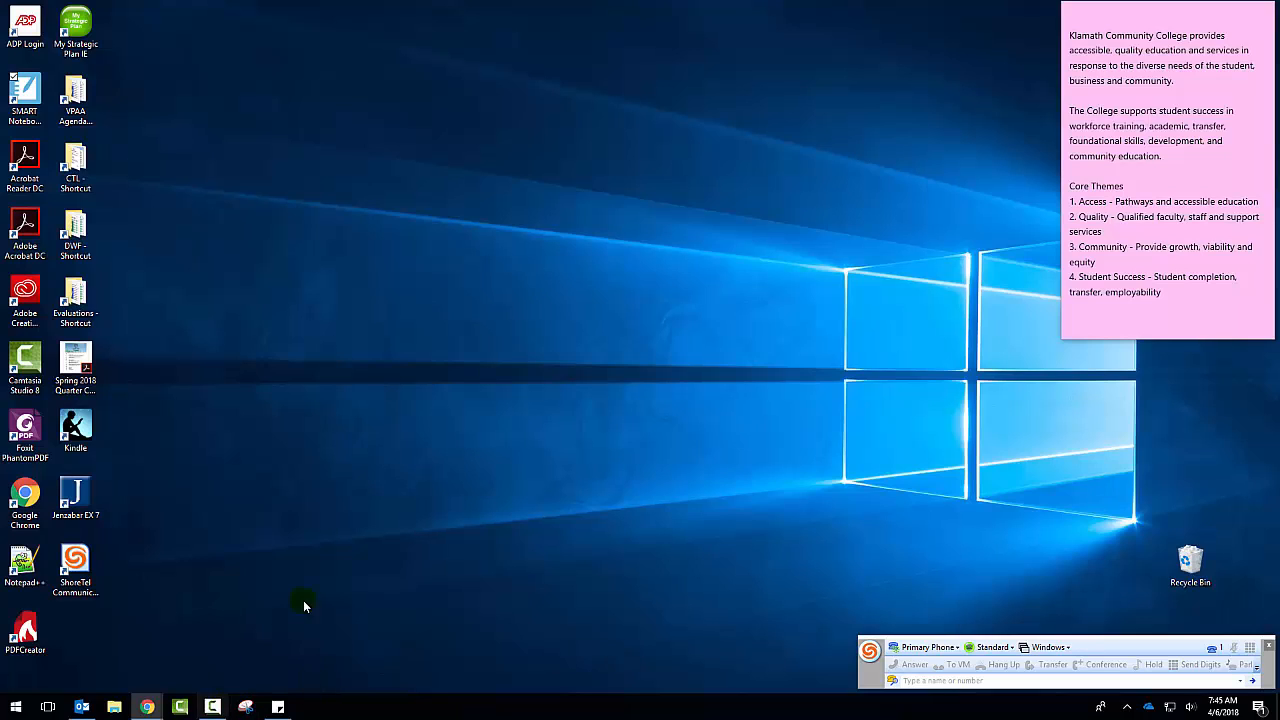
pyautogui.moveTo(315, 592)
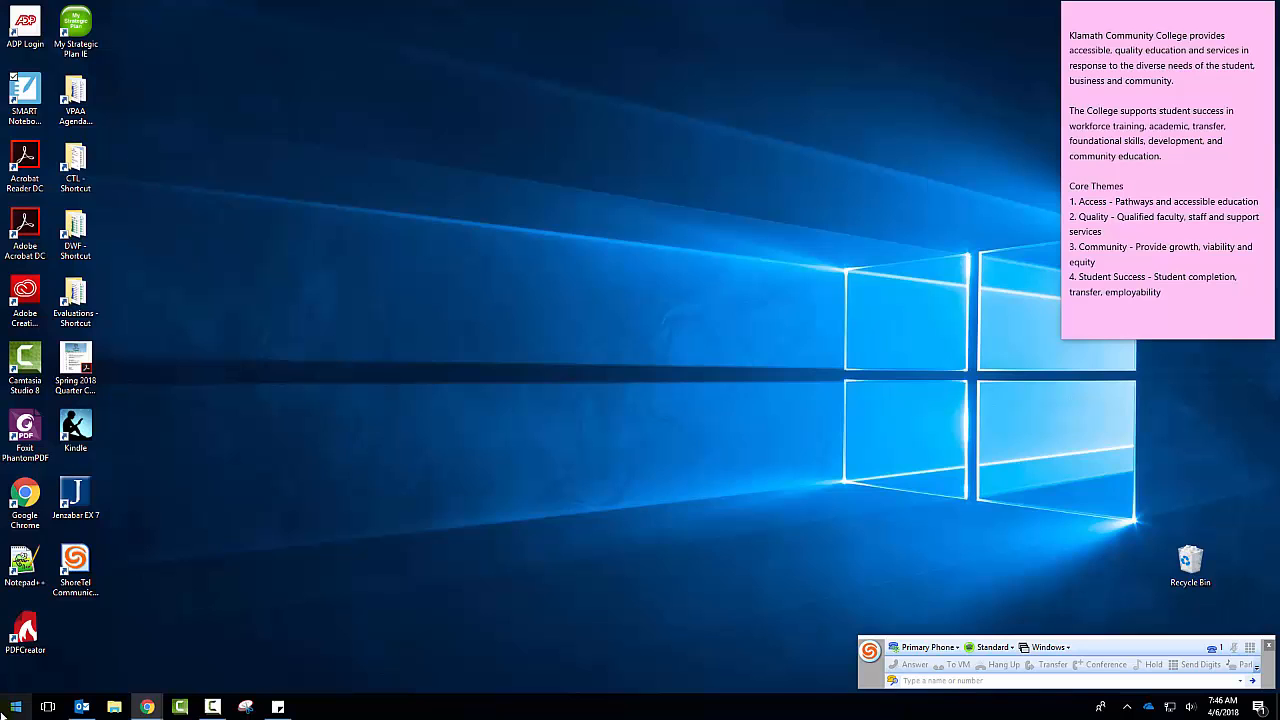
# - Launch Word 2016, open the recent OneDrive overview document and view its file Info page
pyautogui.click(13, 704)
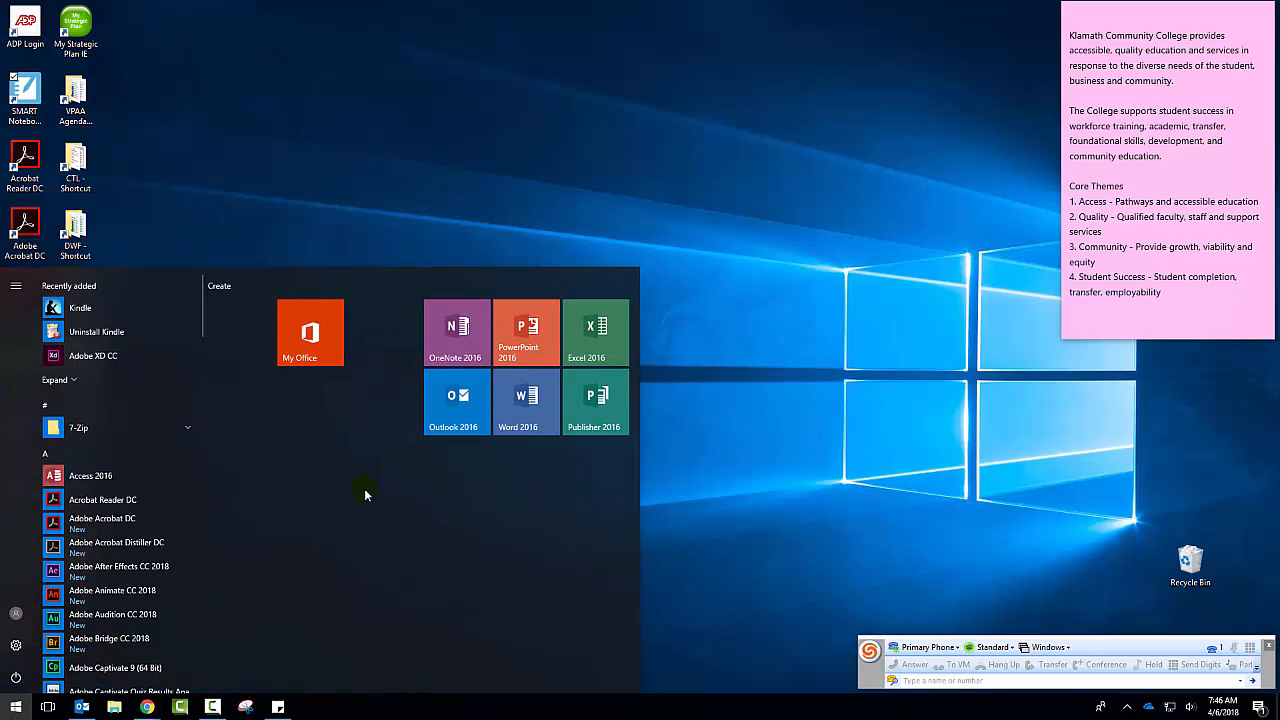
pyautogui.click(525, 401)
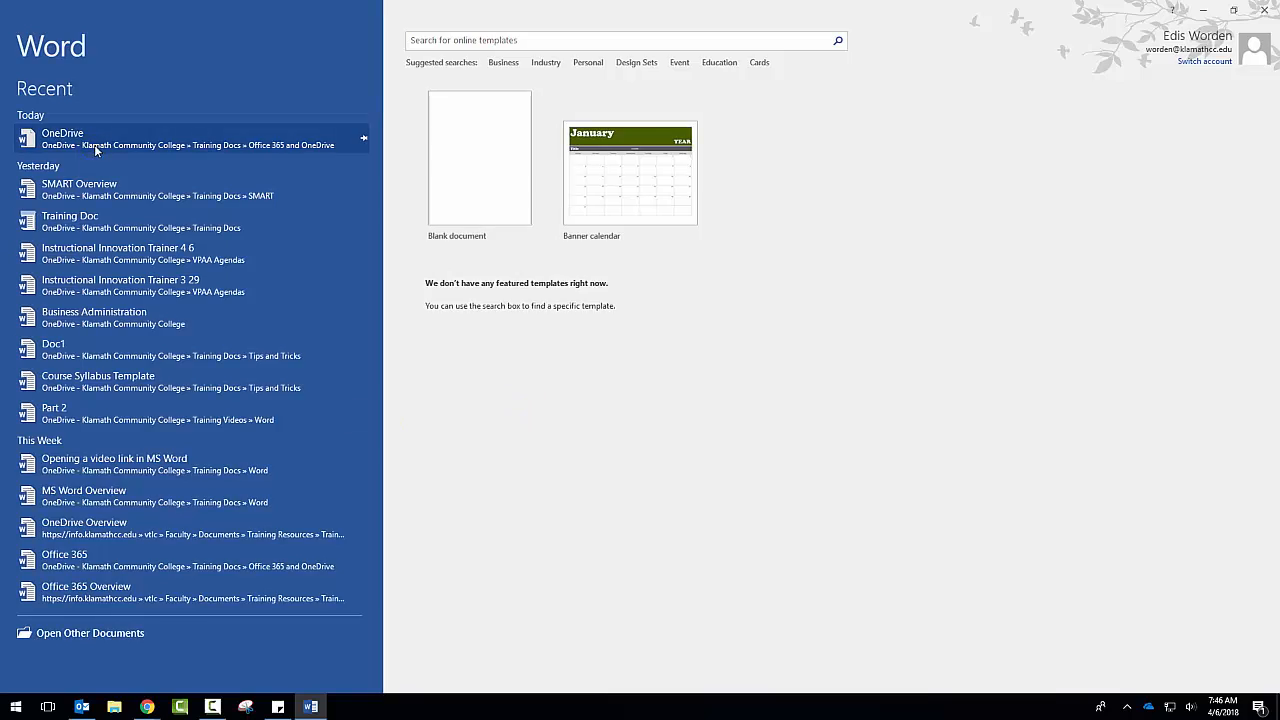
pyautogui.click(95, 138)
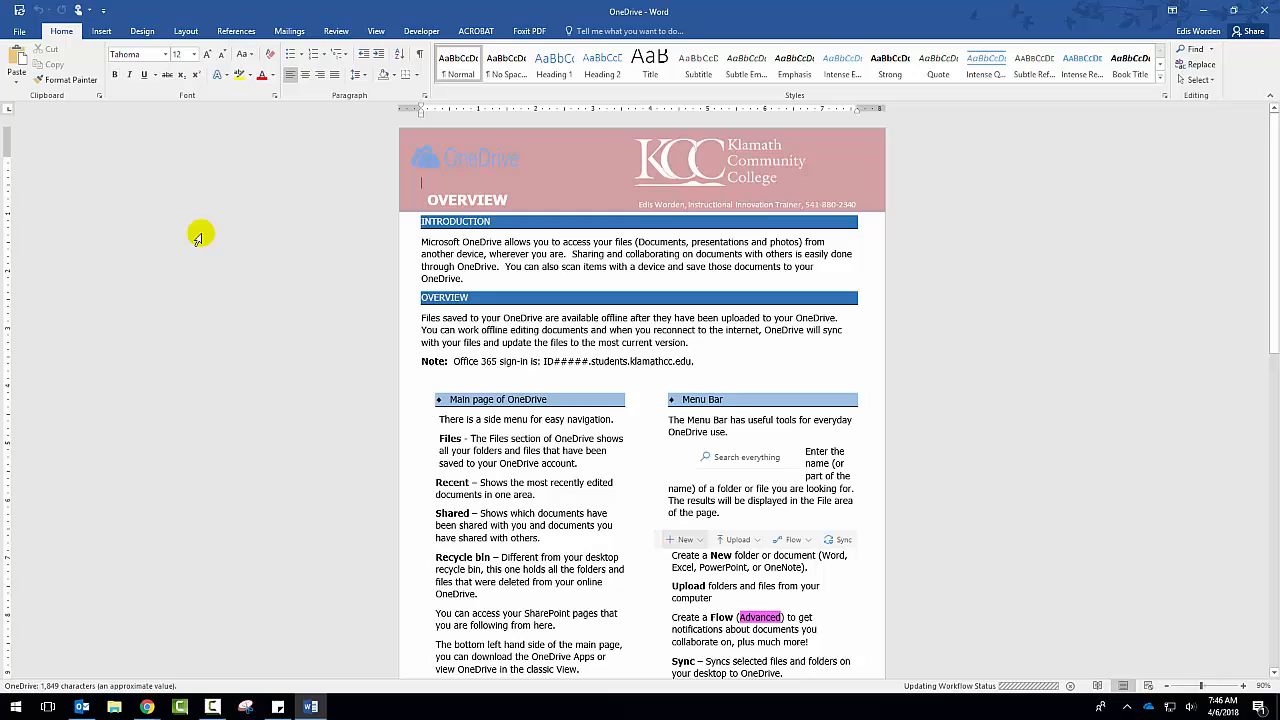
pyautogui.click(14, 31)
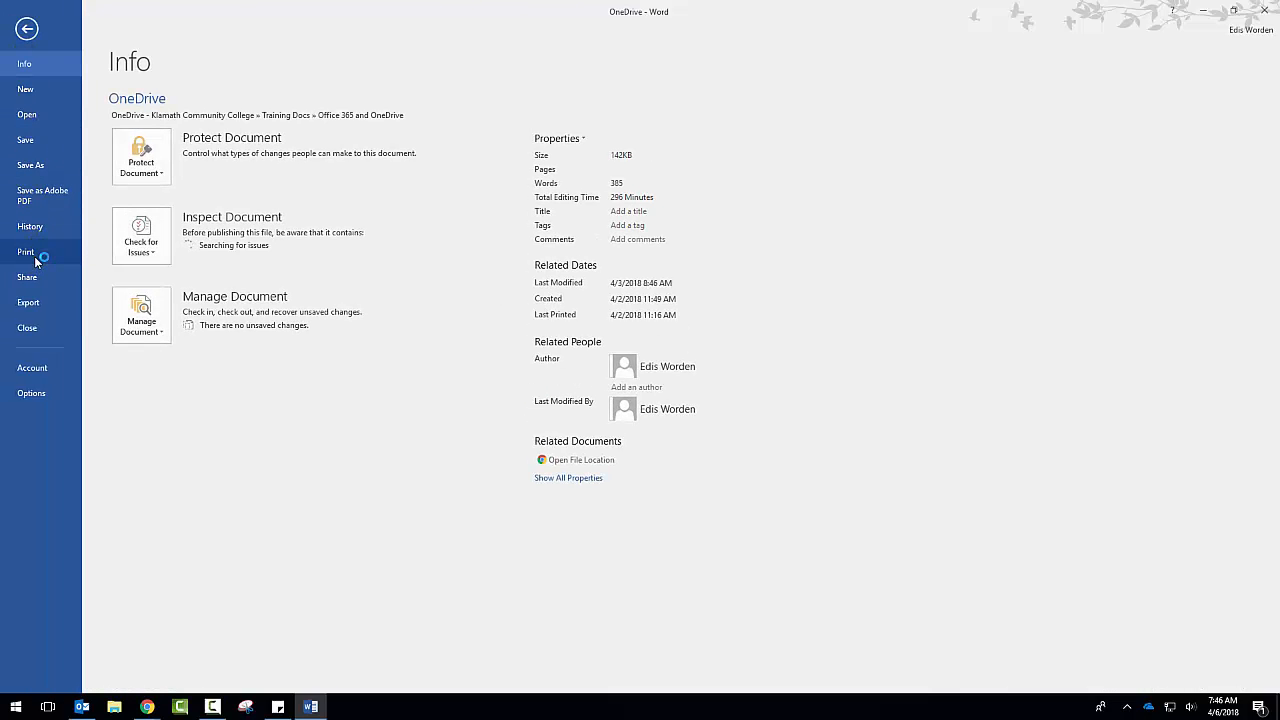
# - Choose SMART Notebook Document Writer as the printer in Word's print view
pyautogui.click(25, 252)
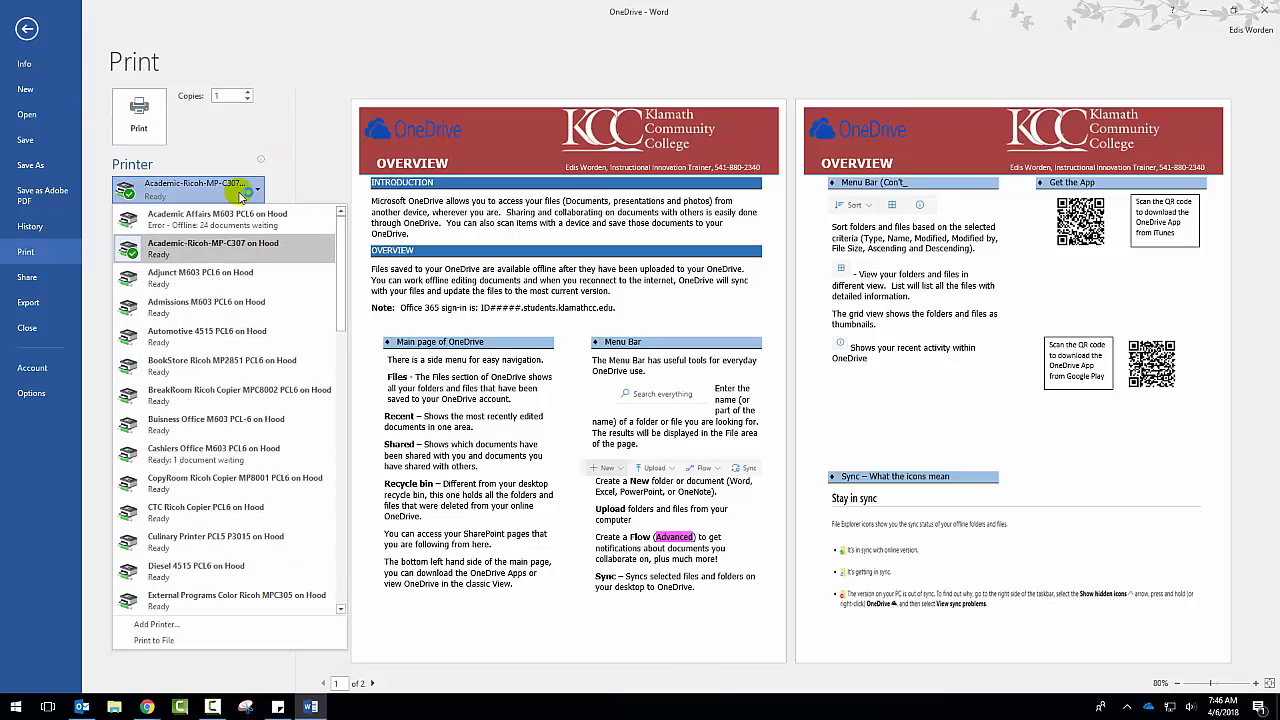
pyautogui.scroll(-3)
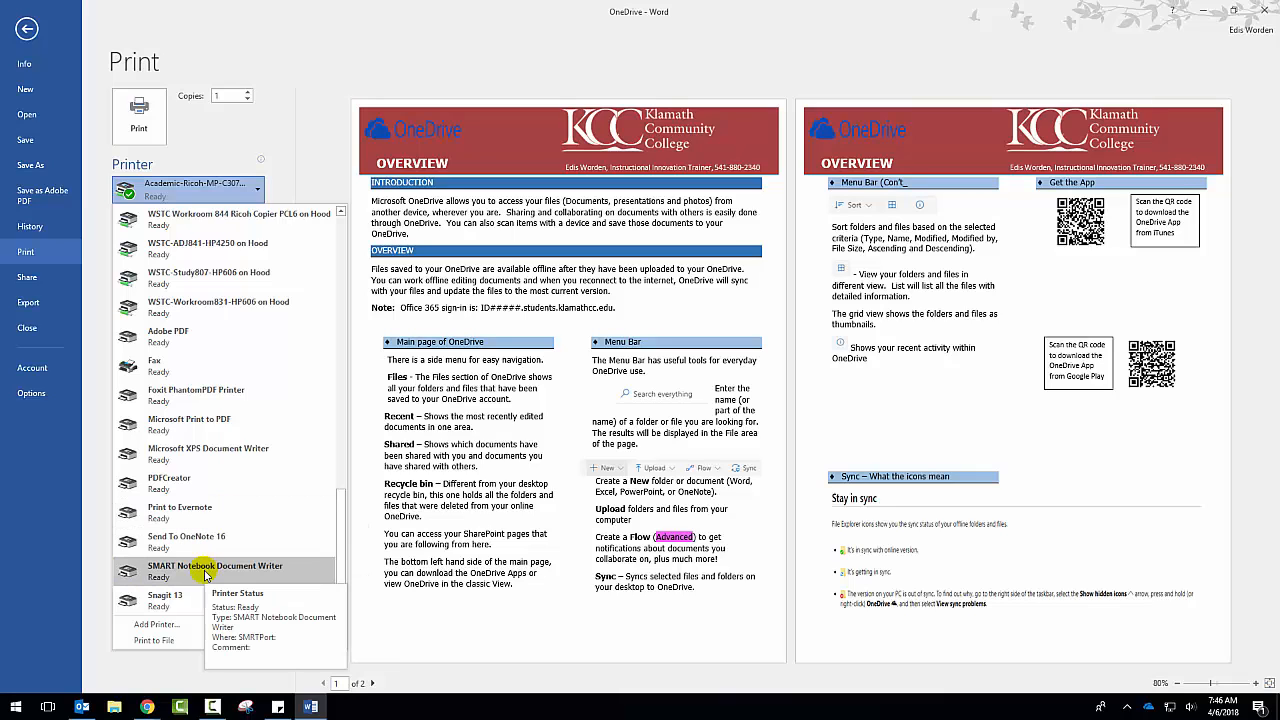
pyautogui.click(214, 566)
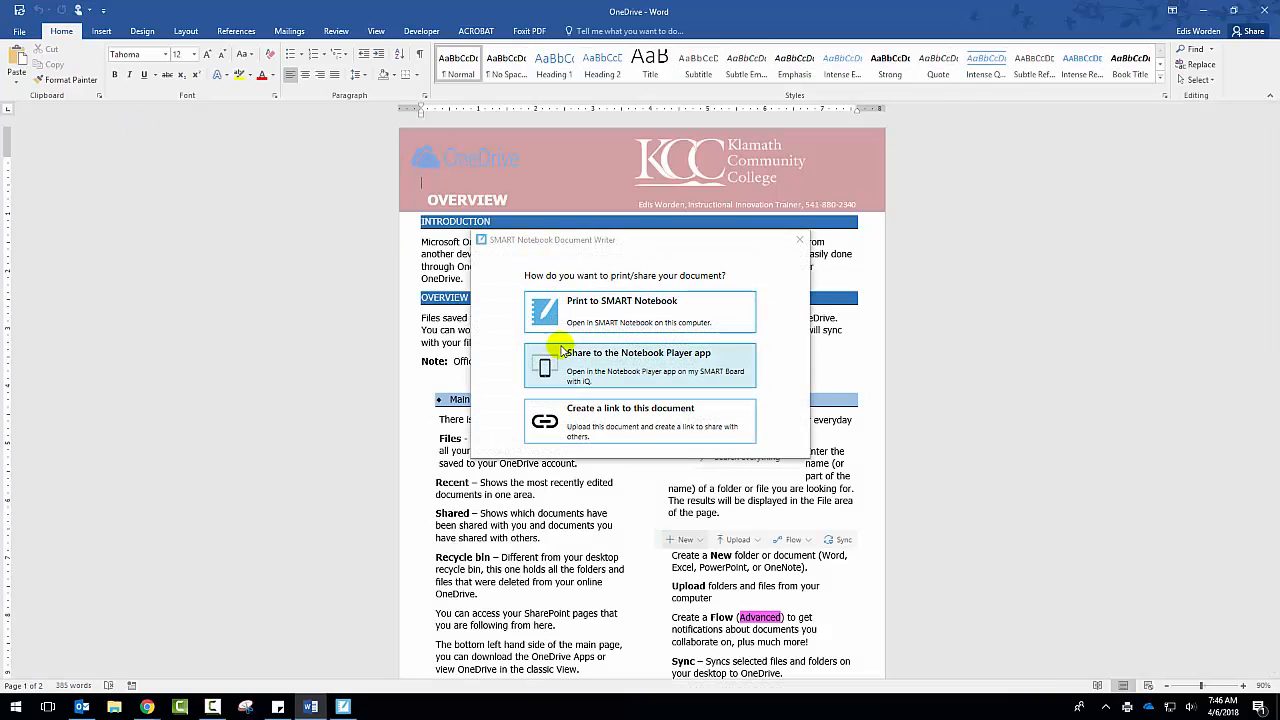
pyautogui.moveTo(637, 456)
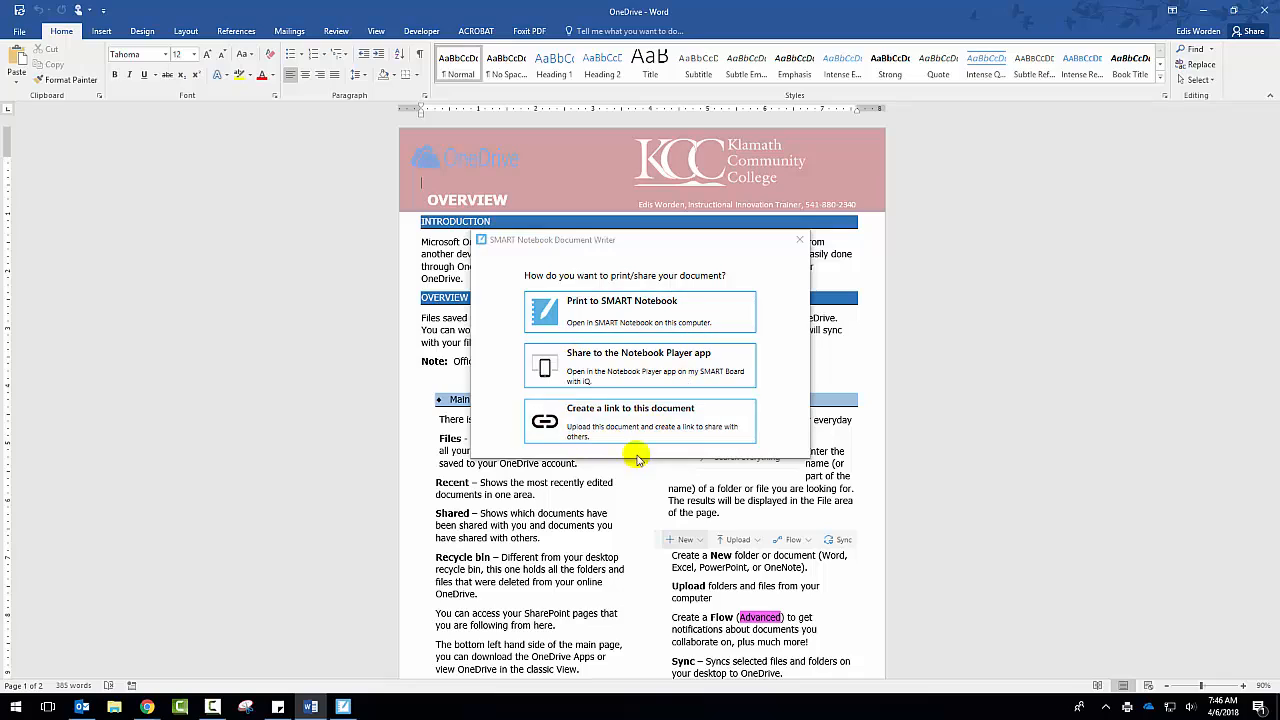
pyautogui.moveTo(635, 322)
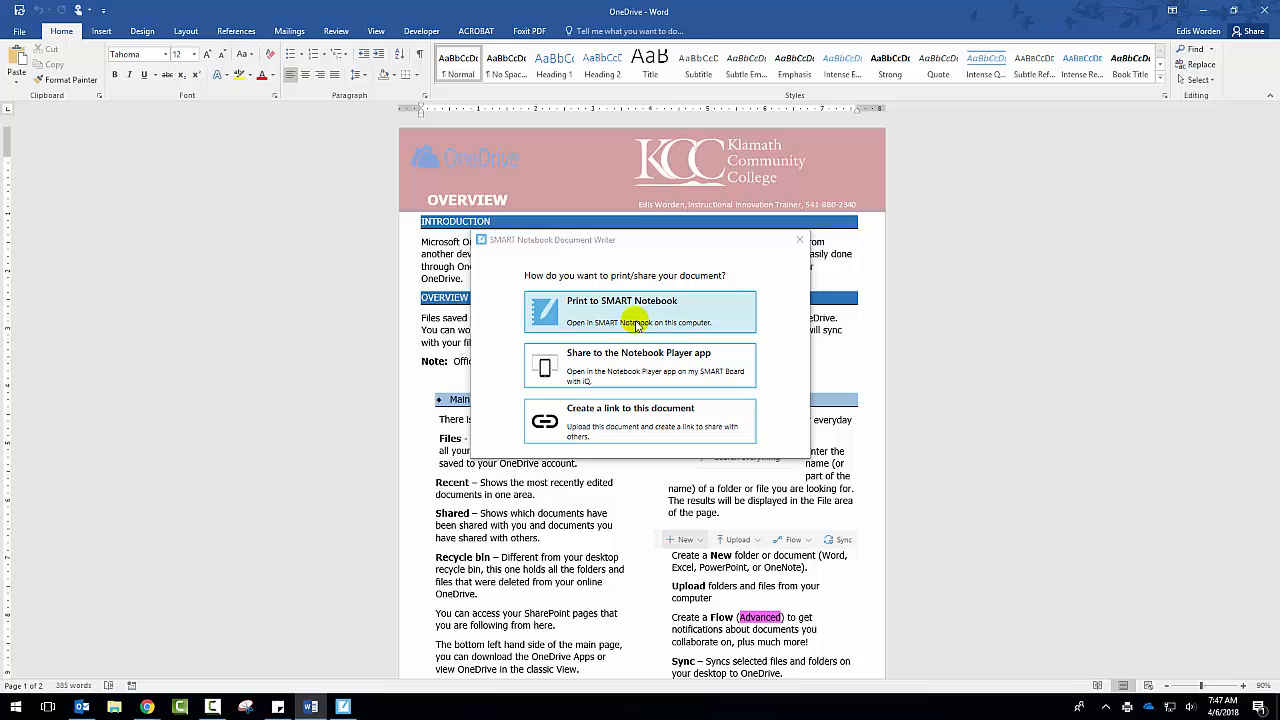
pyautogui.moveTo(636, 371)
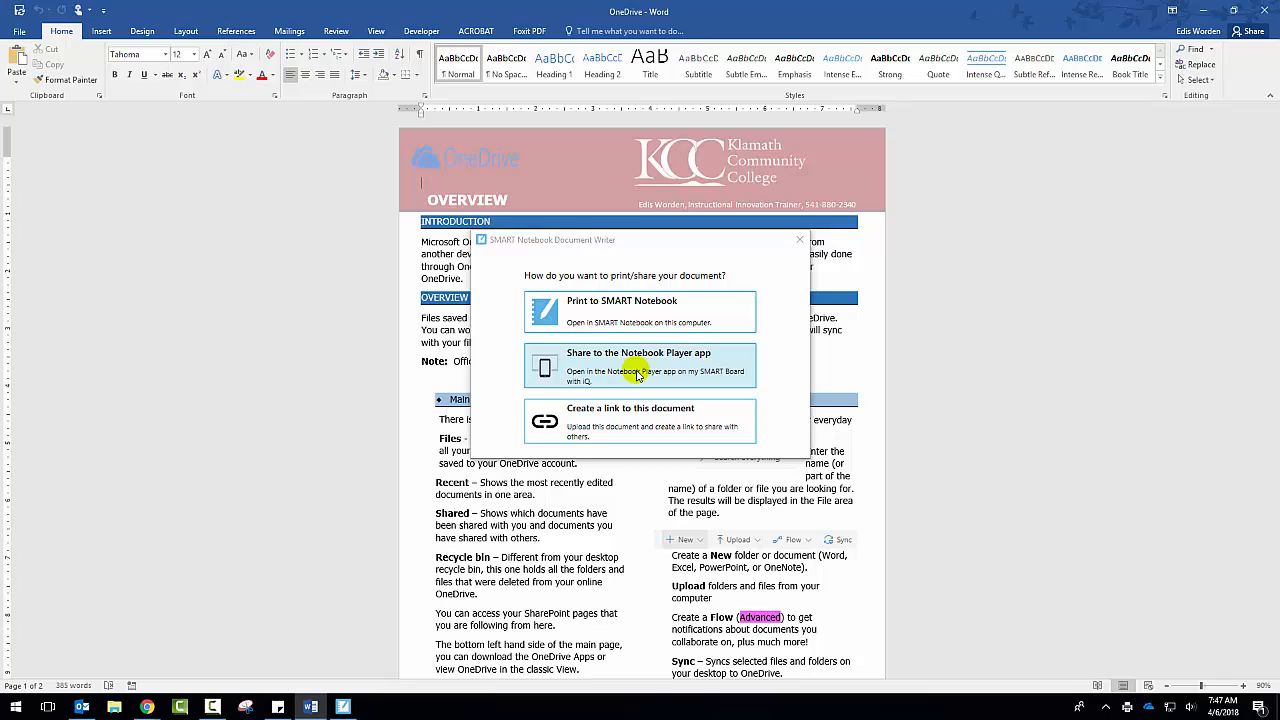
pyautogui.moveTo(613, 412)
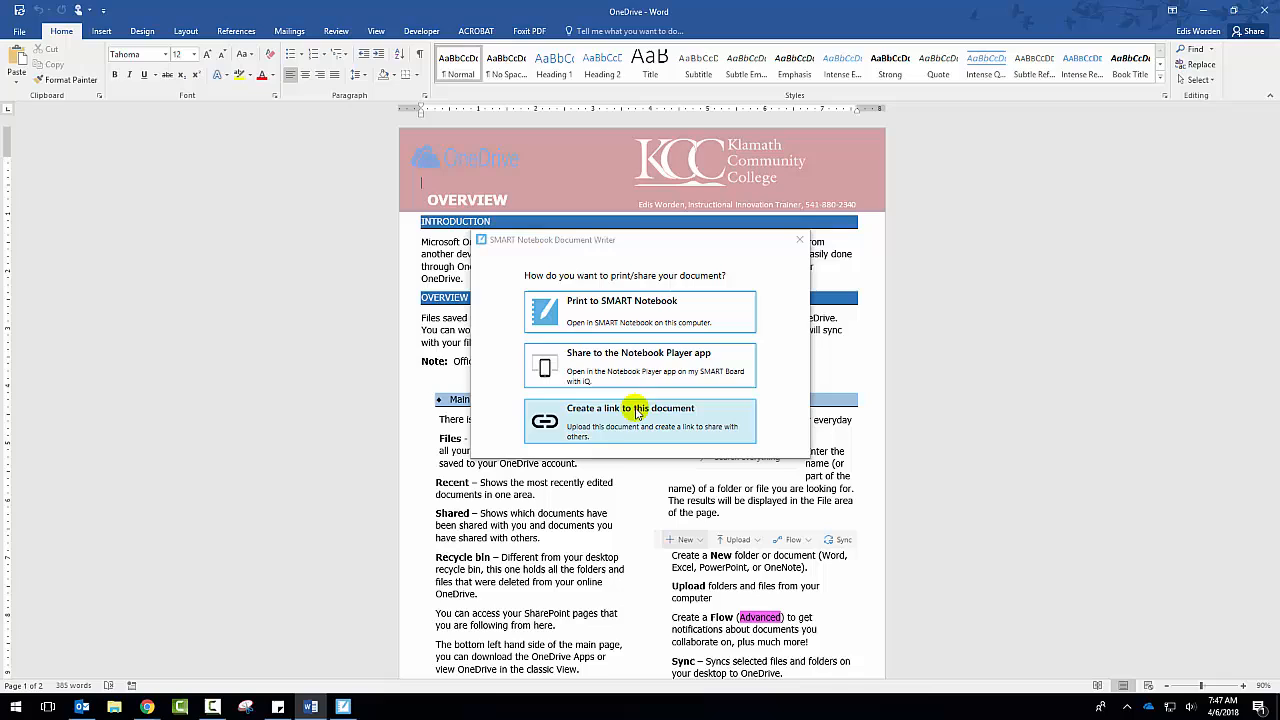
pyautogui.moveTo(649, 310)
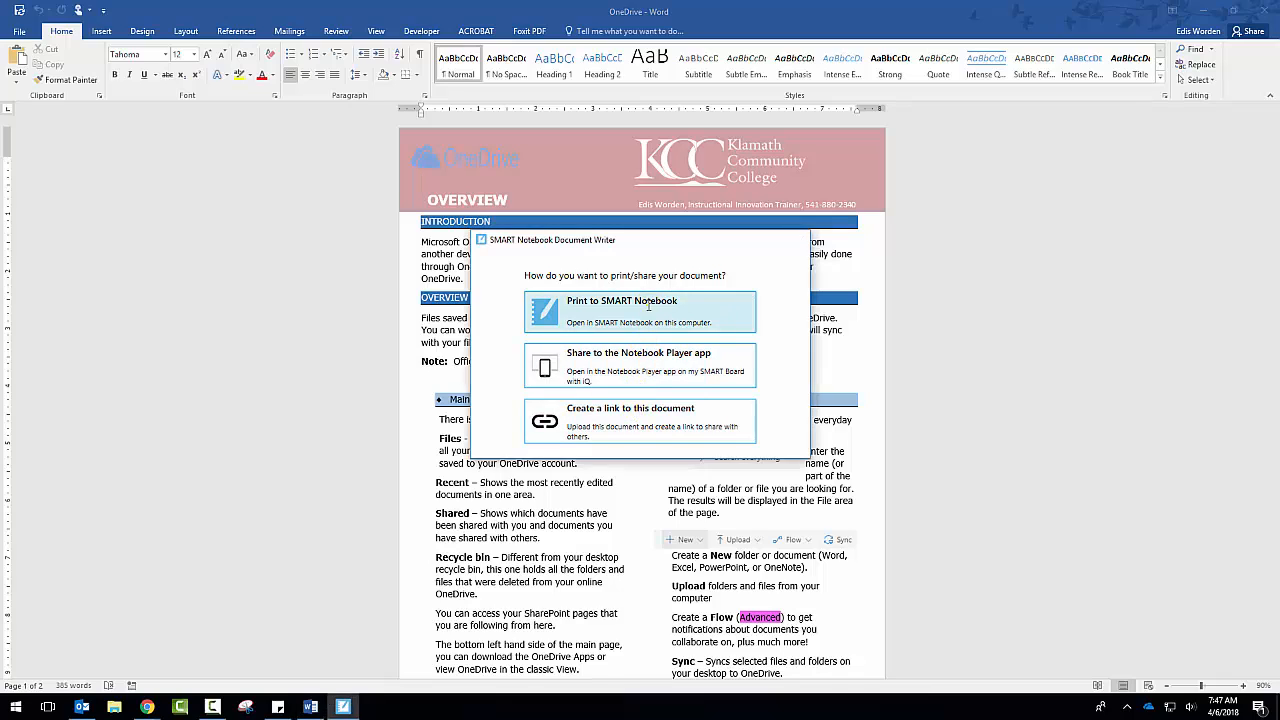
# - Print the OneDrive document to SMART Notebook on this computer
pyautogui.click(622, 311)
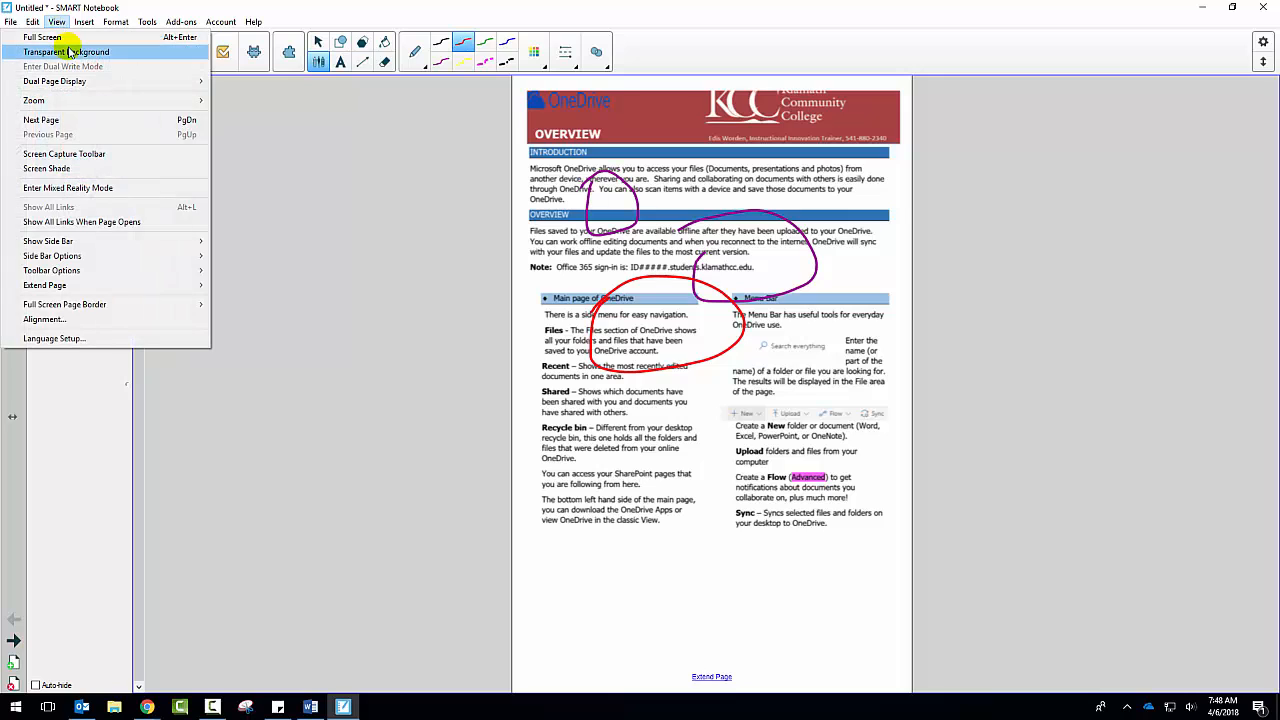
# - Show the annotated OneDrive page in full-screen view
pyautogui.click(41, 33)
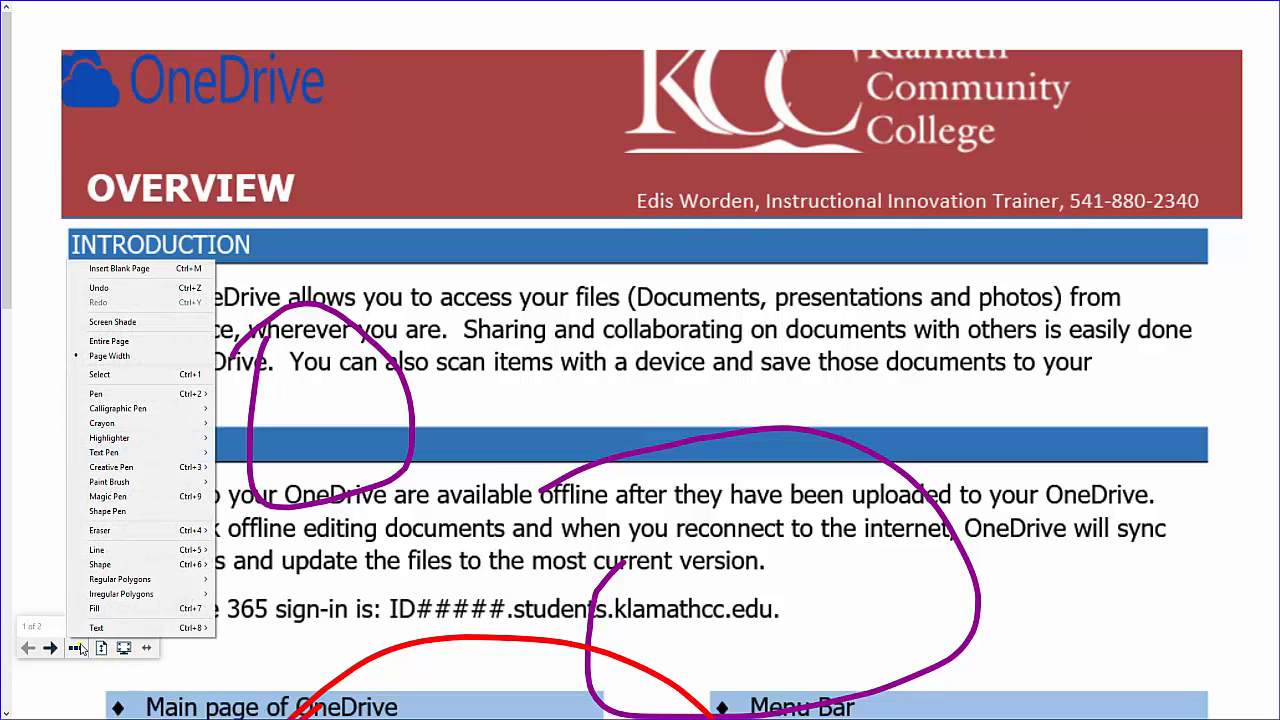
pyautogui.moveTo(20, 24)
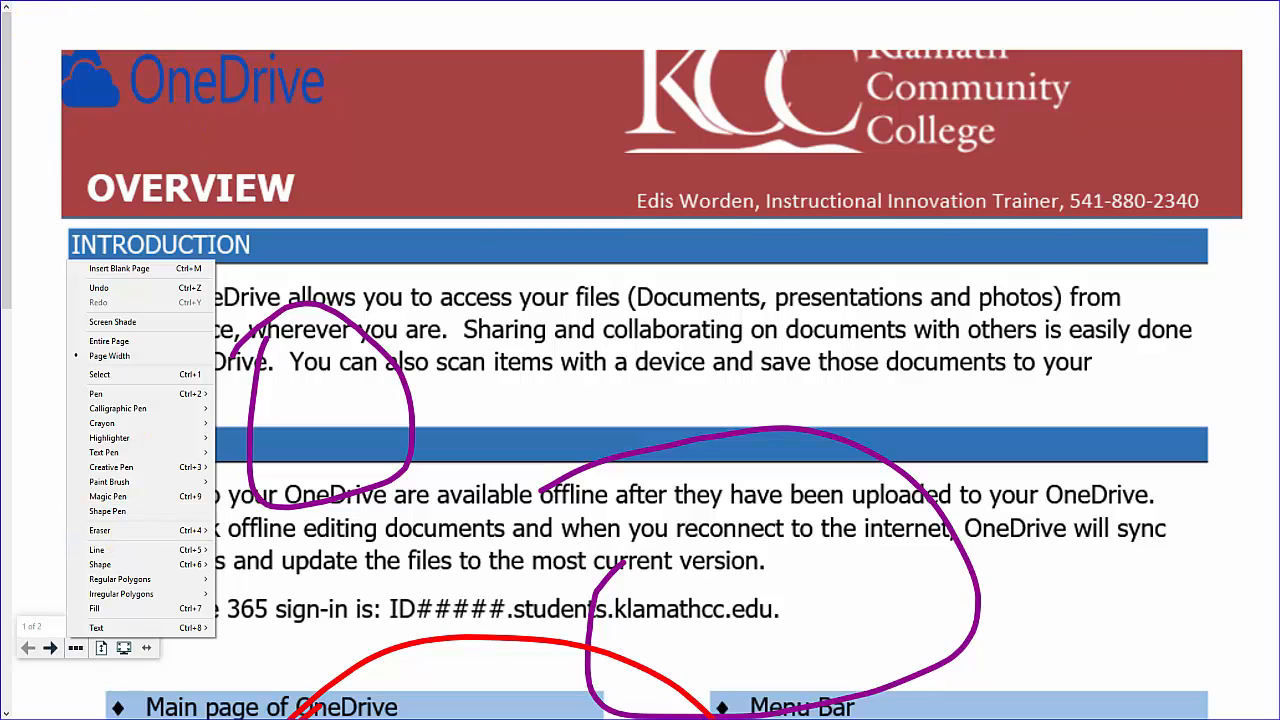
pyautogui.moveTo(409, 243)
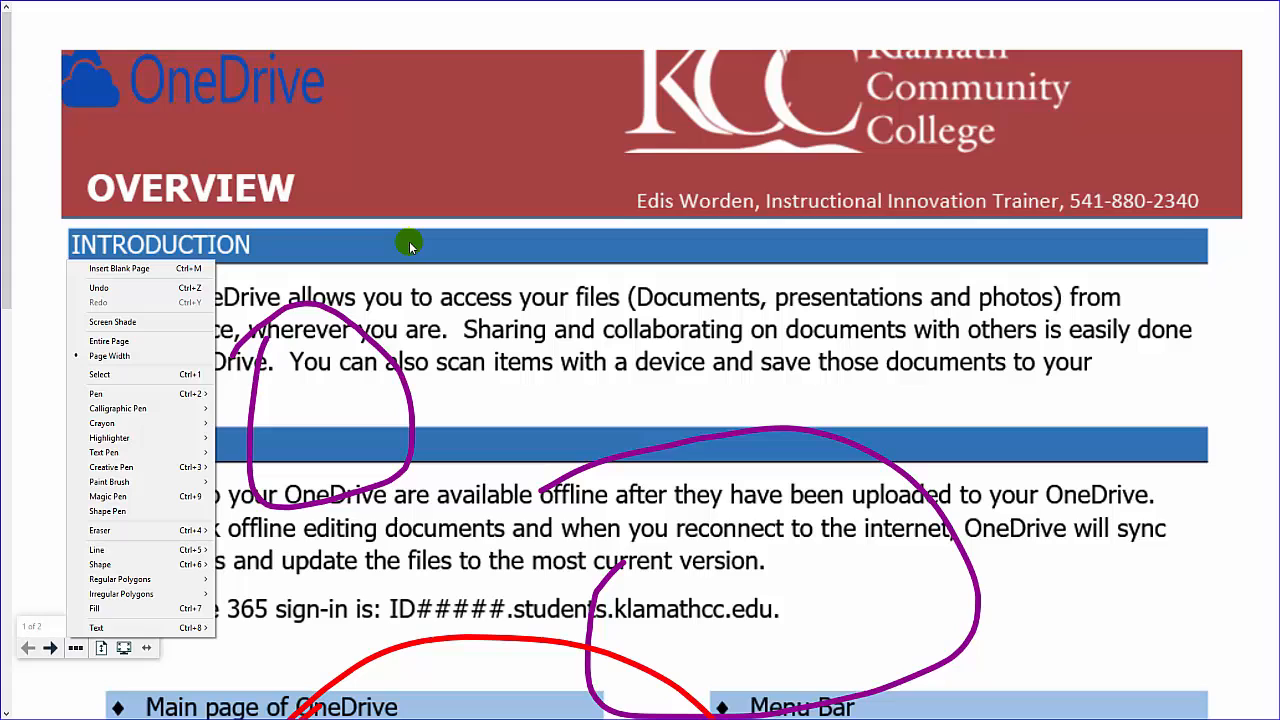
pyautogui.moveTo(72, 654)
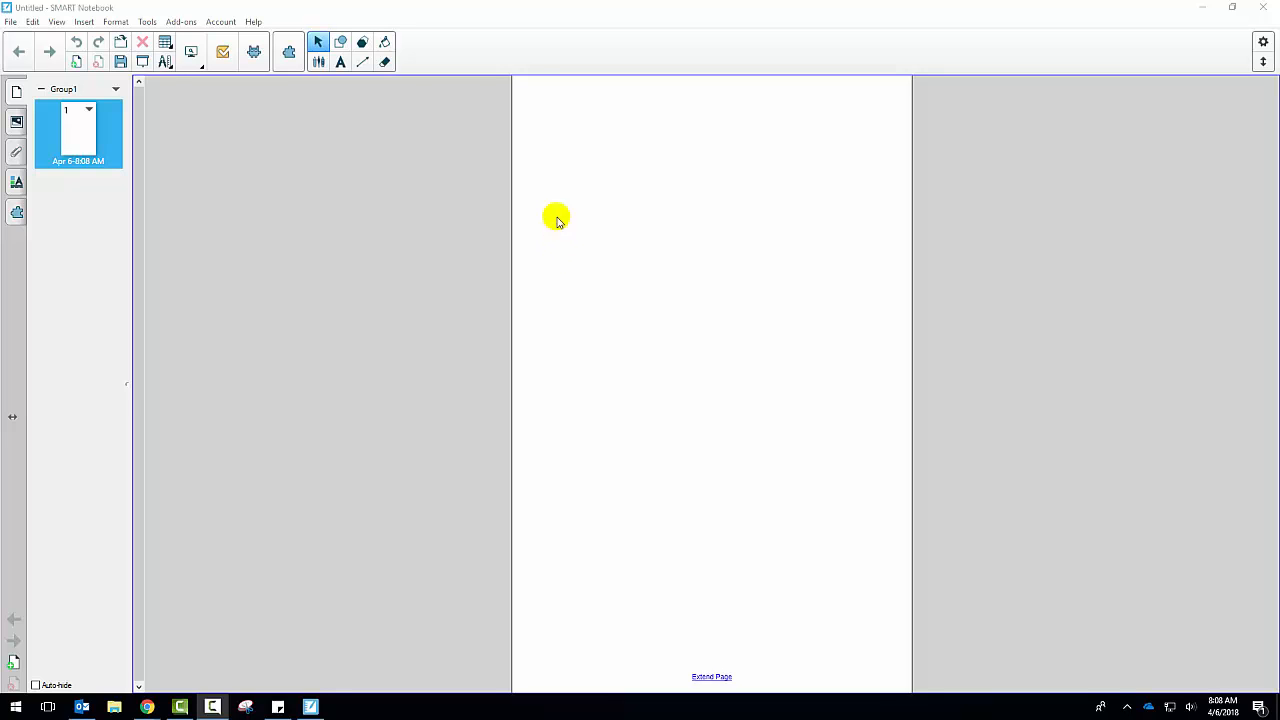
# - Choose File > Import... to browse the SMART folder
pyautogui.click(12, 17)
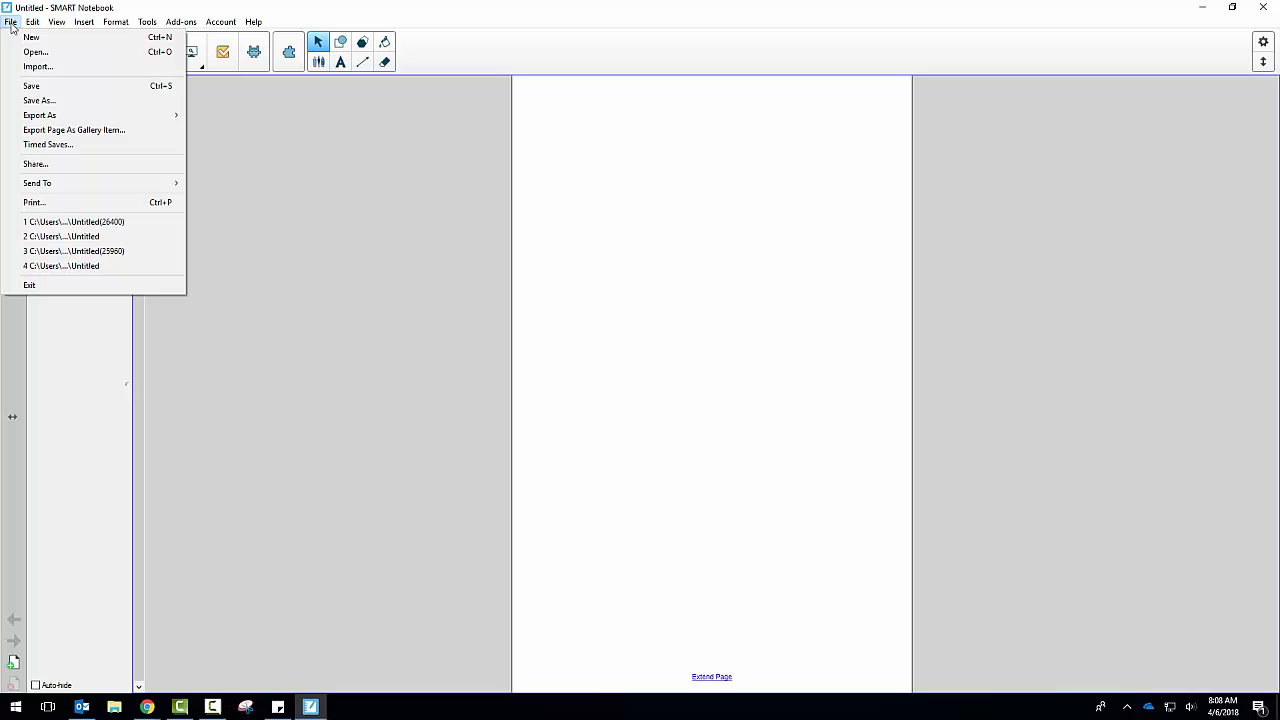
pyautogui.moveTo(40, 66)
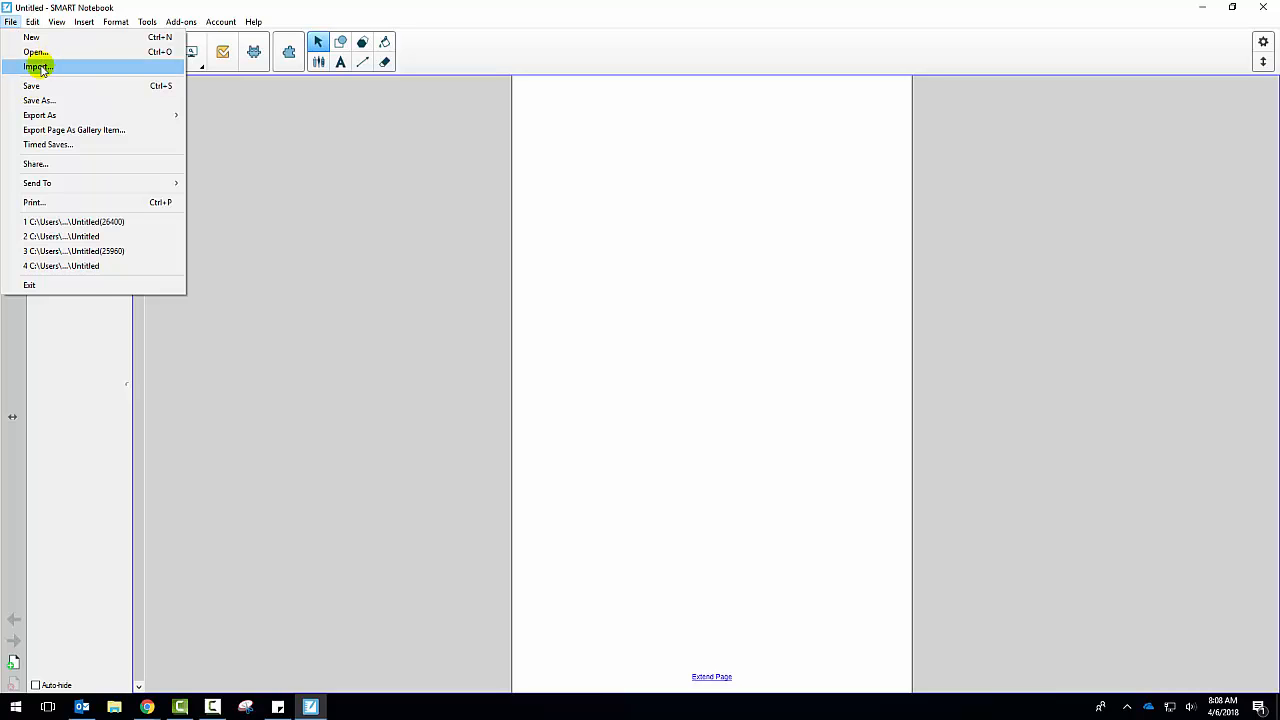
pyautogui.click(44, 66)
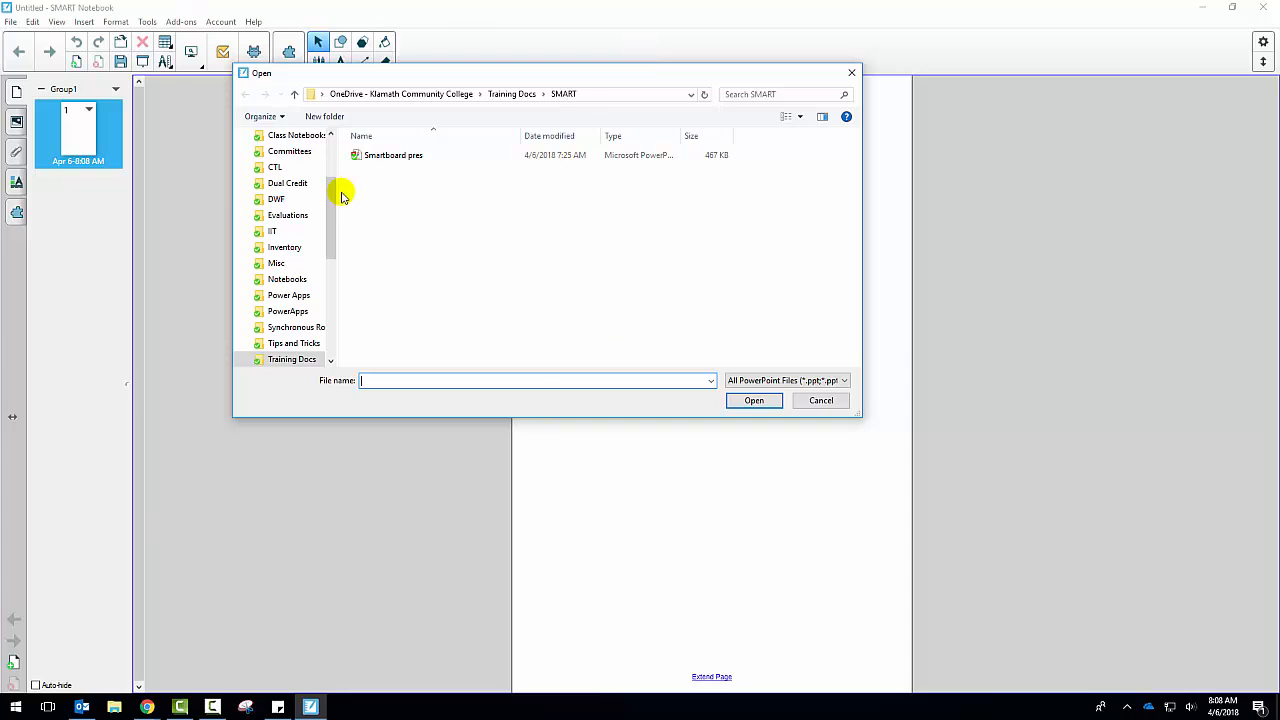
# - Import the Smartboard pres PowerPoint file as seven notebook pages
pyautogui.click(393, 155)
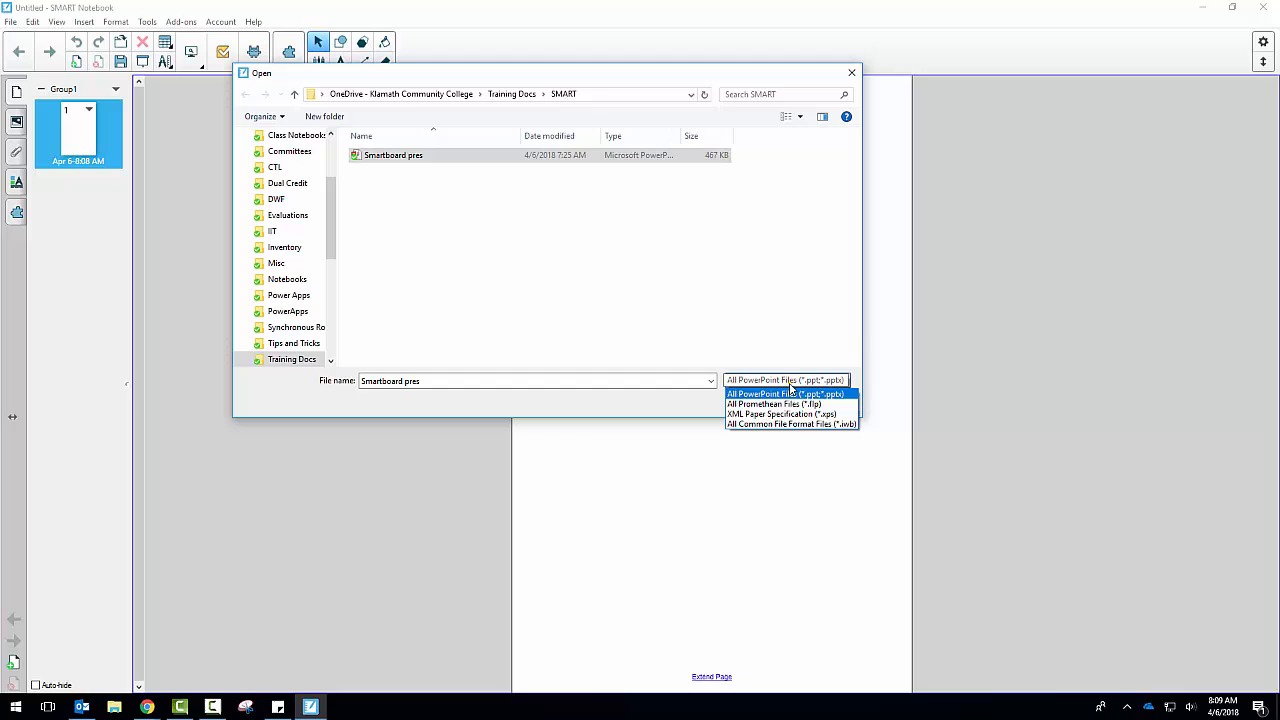
pyautogui.moveTo(781, 403)
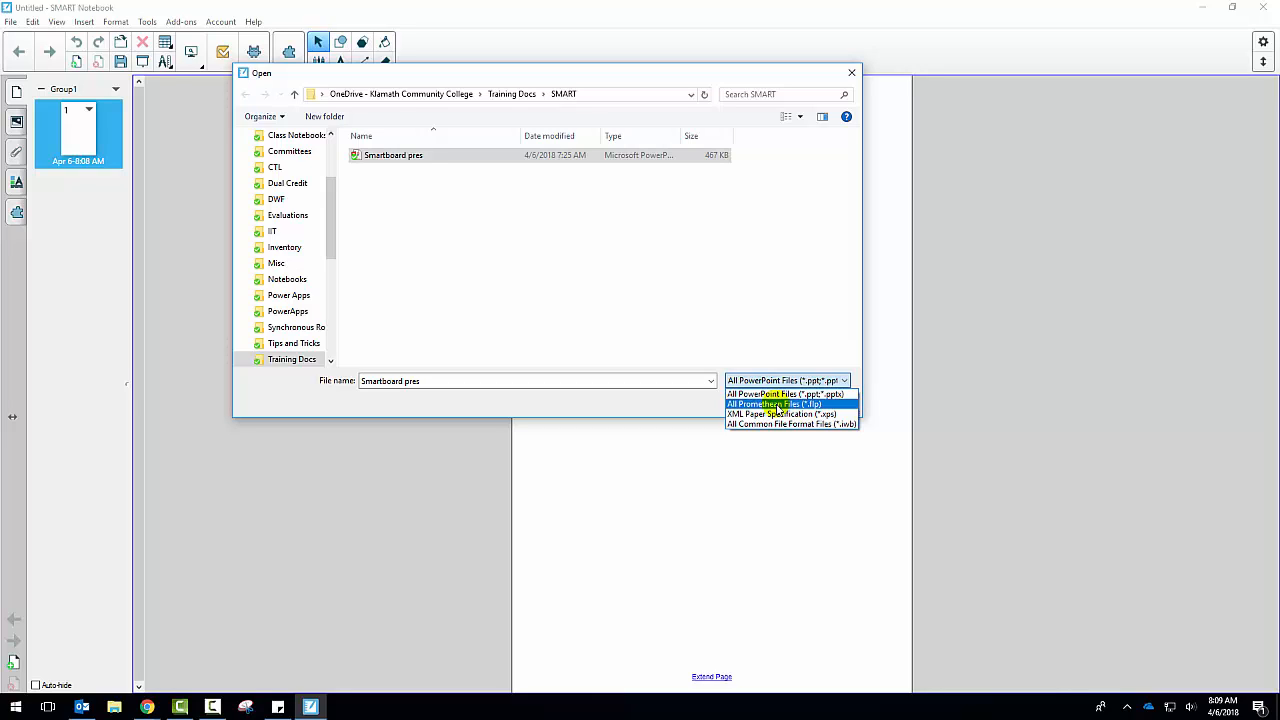
pyautogui.moveTo(787, 414)
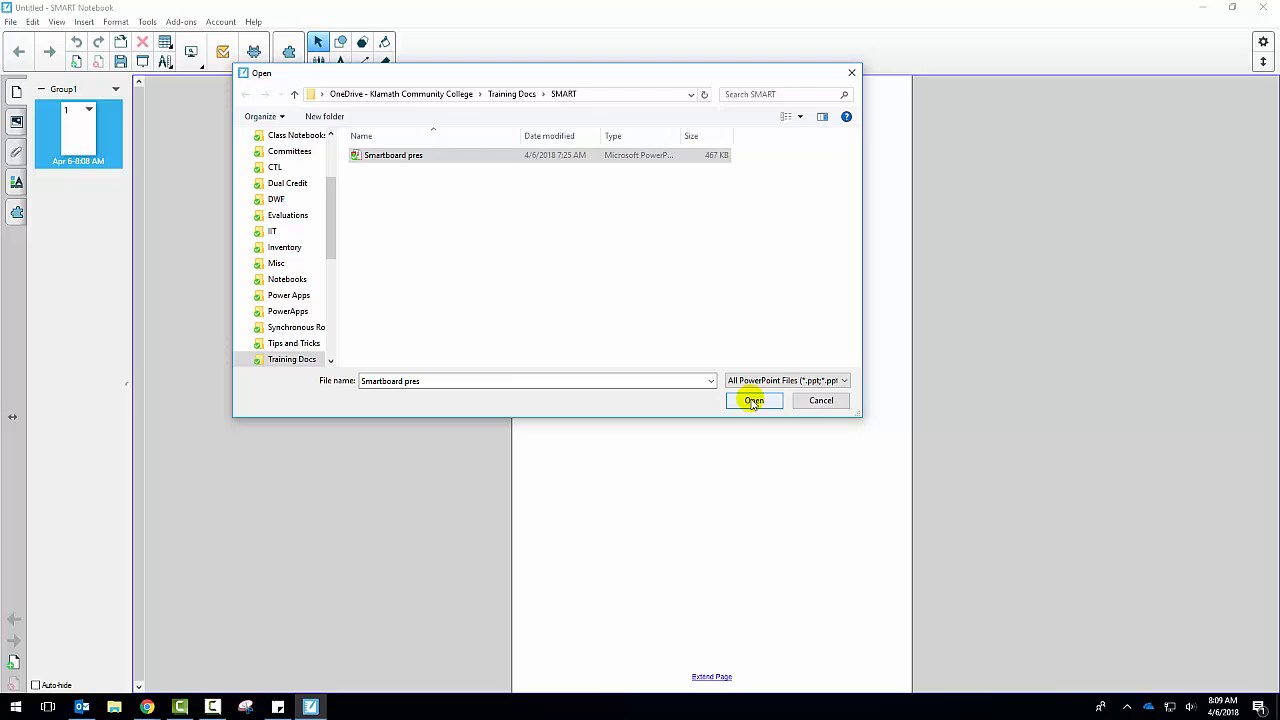
pyautogui.click(753, 400)
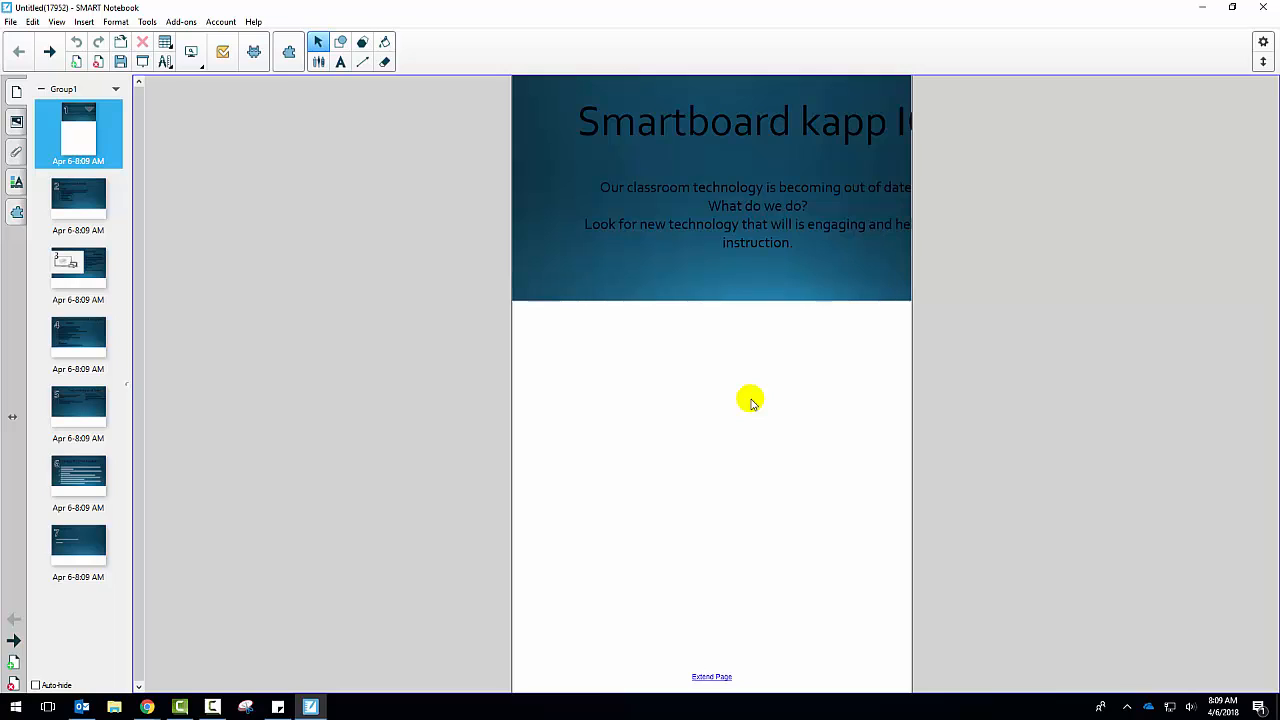
pyautogui.moveTo(746, 402)
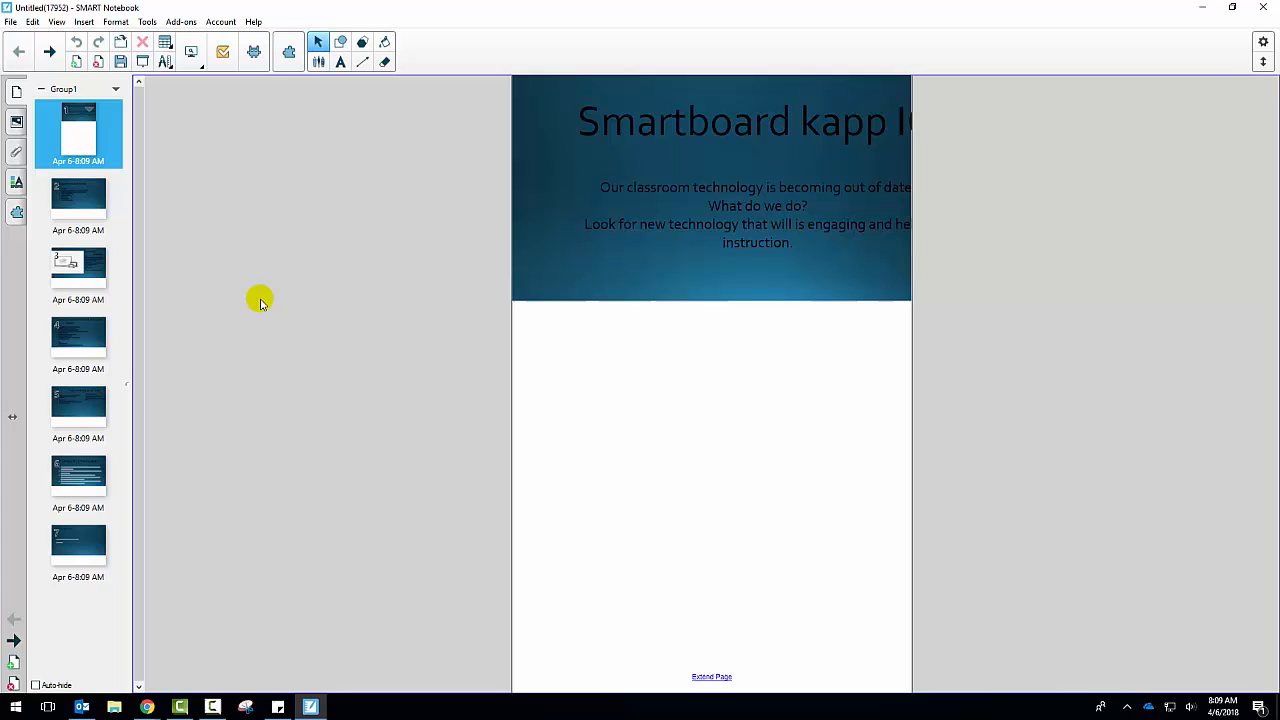
pyautogui.moveTo(678, 78)
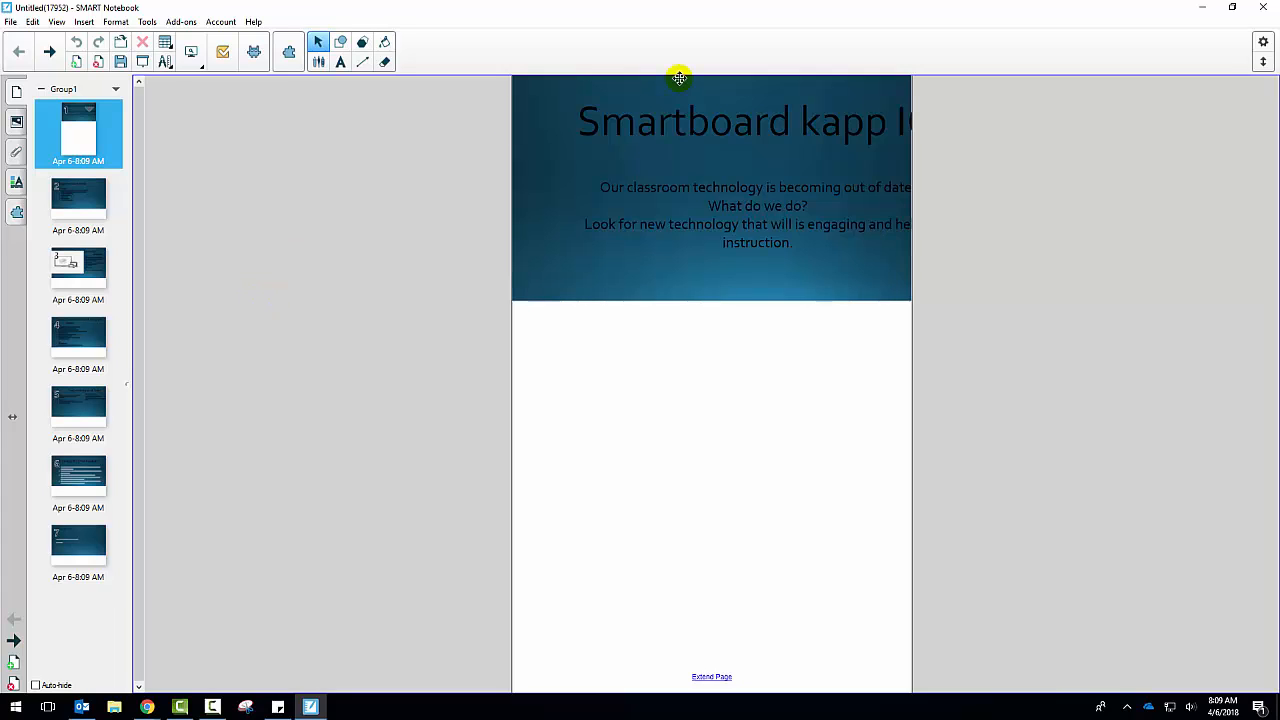
pyautogui.moveTo(678, 194)
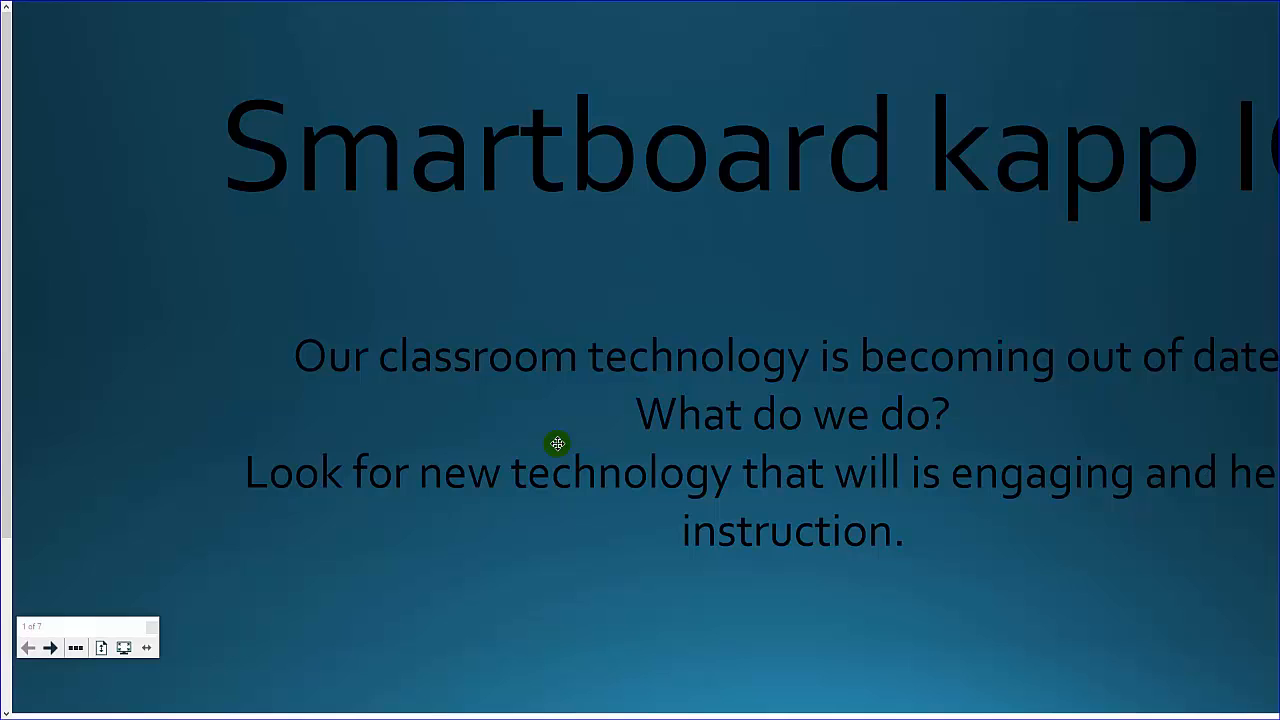
pyautogui.moveTo(78, 648)
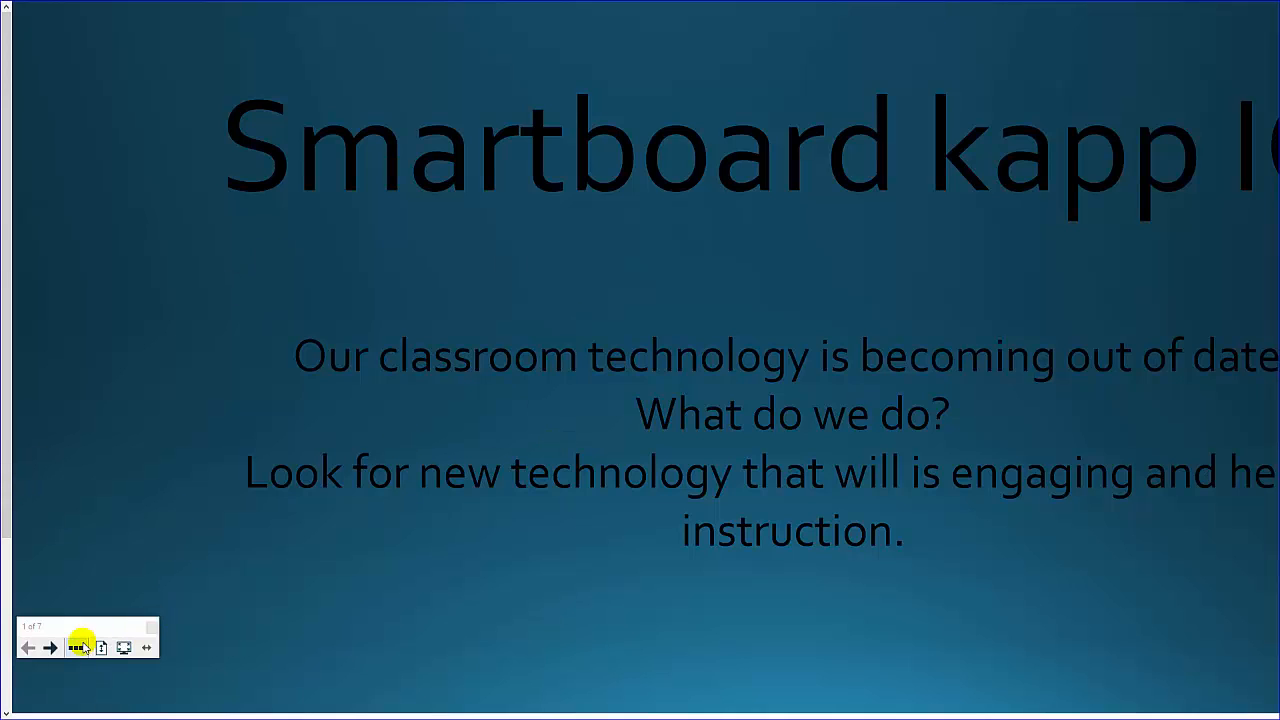
# - Pick a pen from More Options, then advance to the pros-and-cons page
pyautogui.click(79, 647)
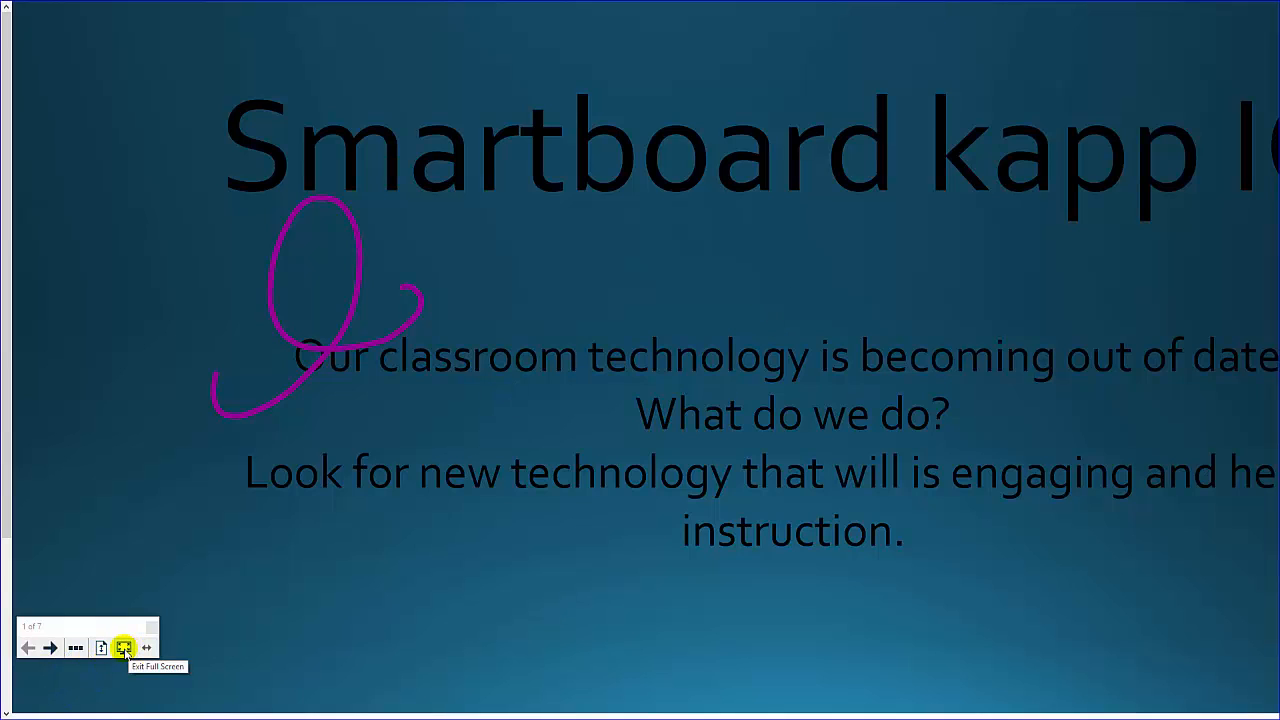
pyautogui.click(50, 647)
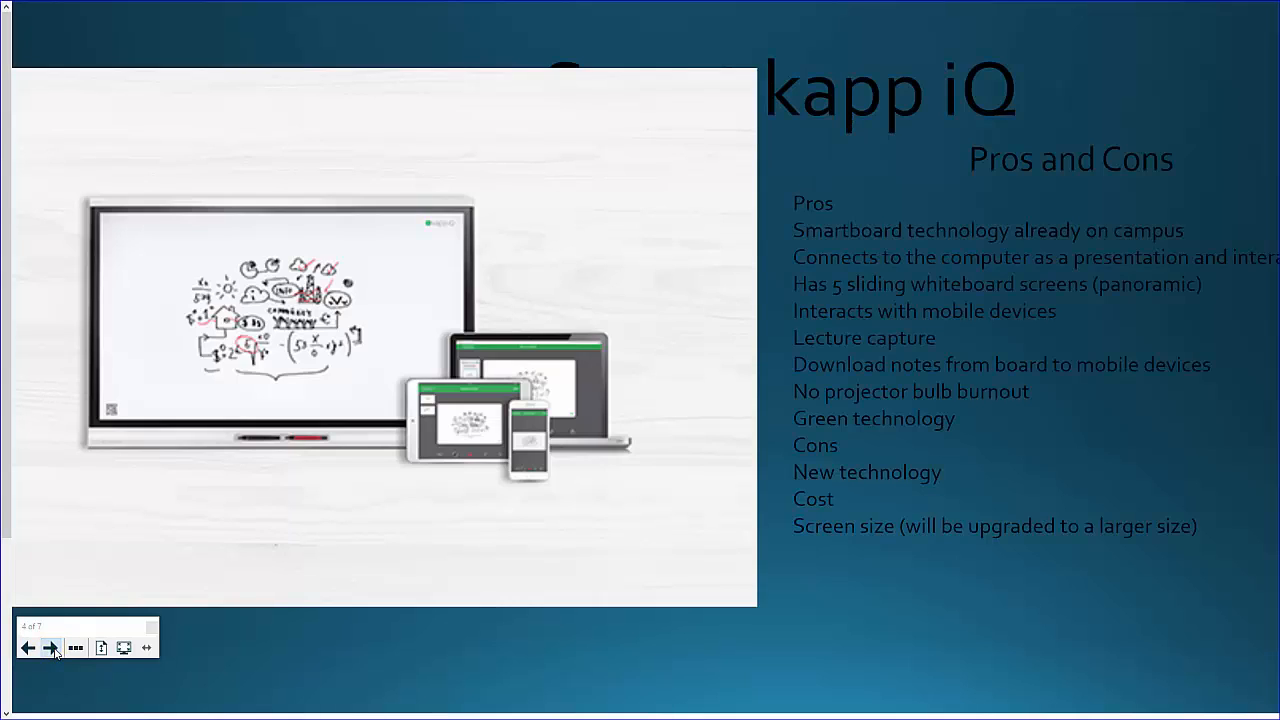
pyautogui.click(51, 647)
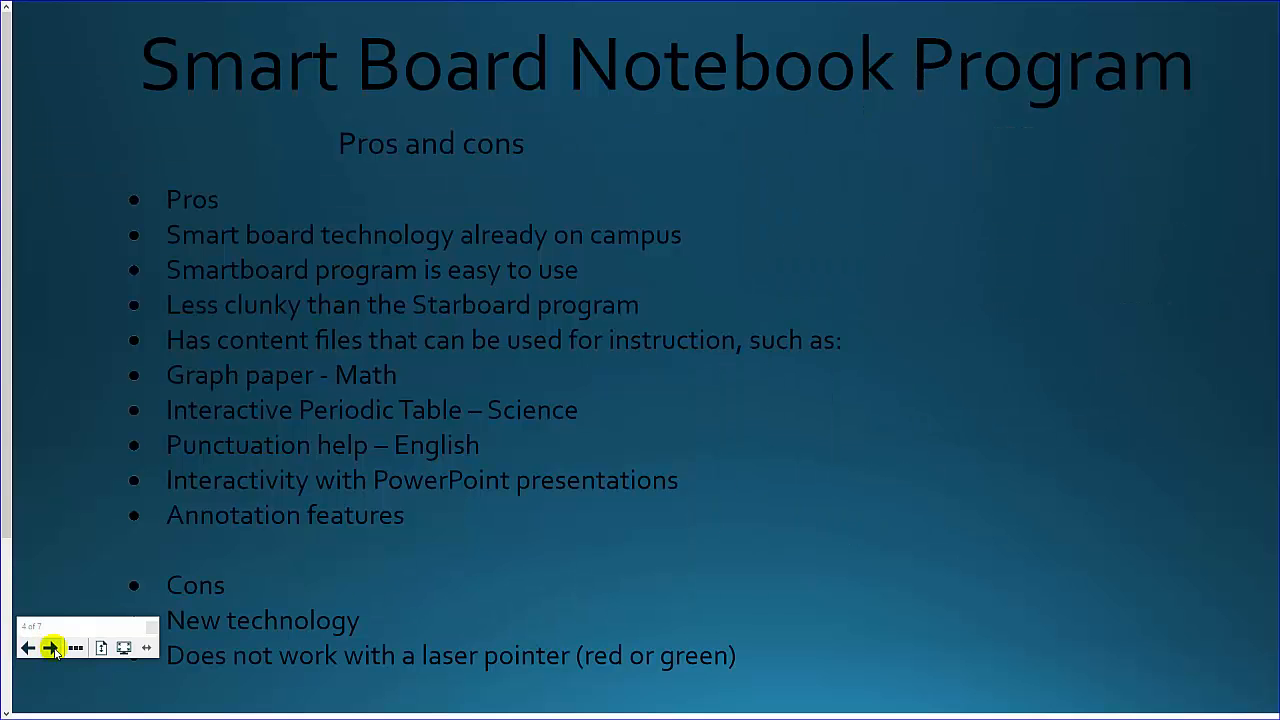